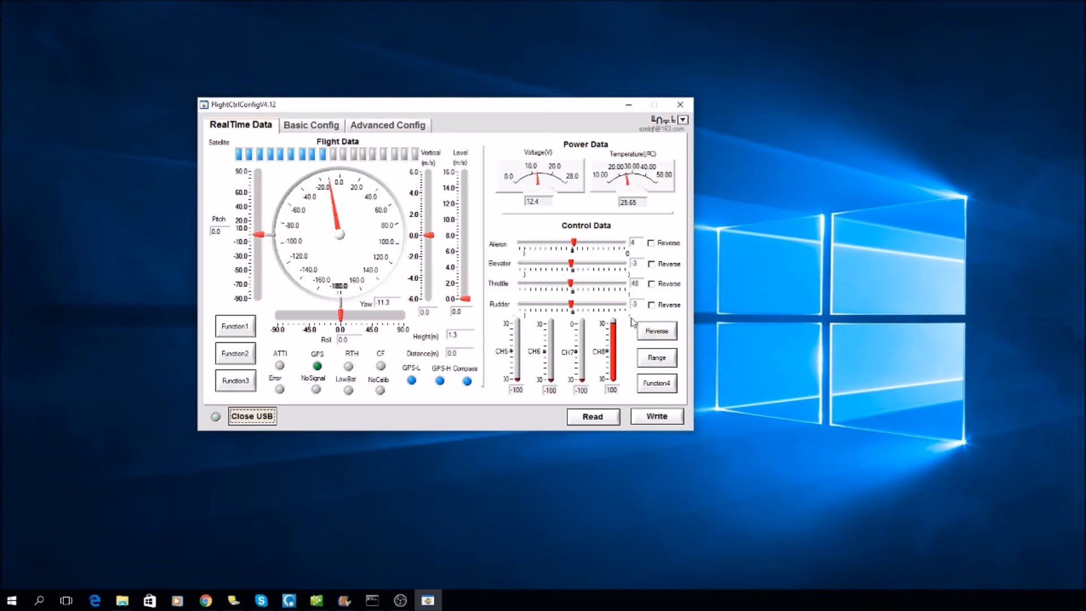
Step: Read the settings from the flight controller and dismiss the 'Read Successful!' message
left_click(592, 417)
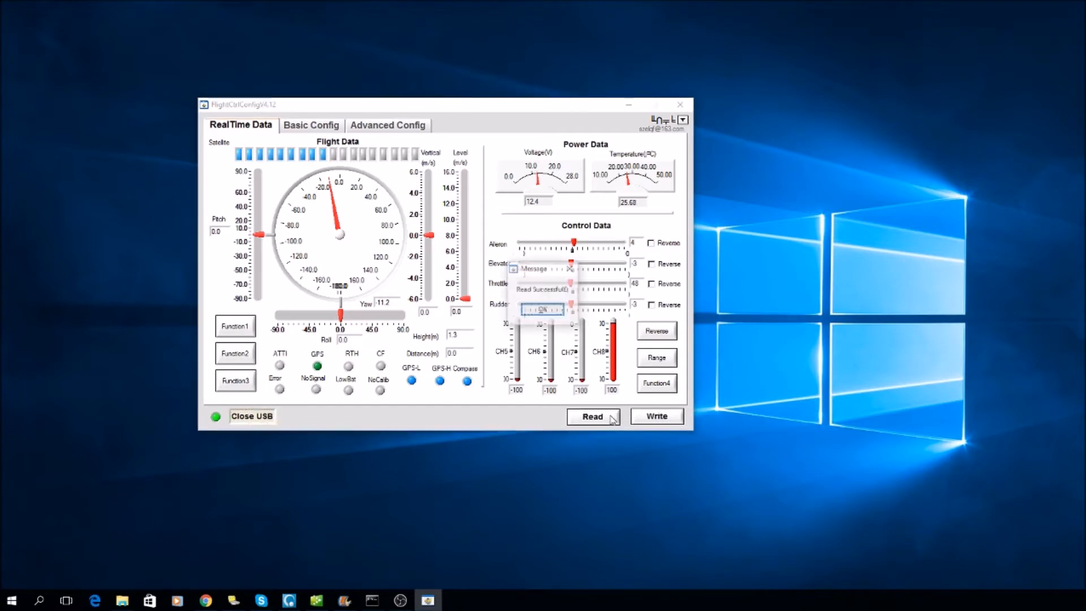
left_click(542, 308)
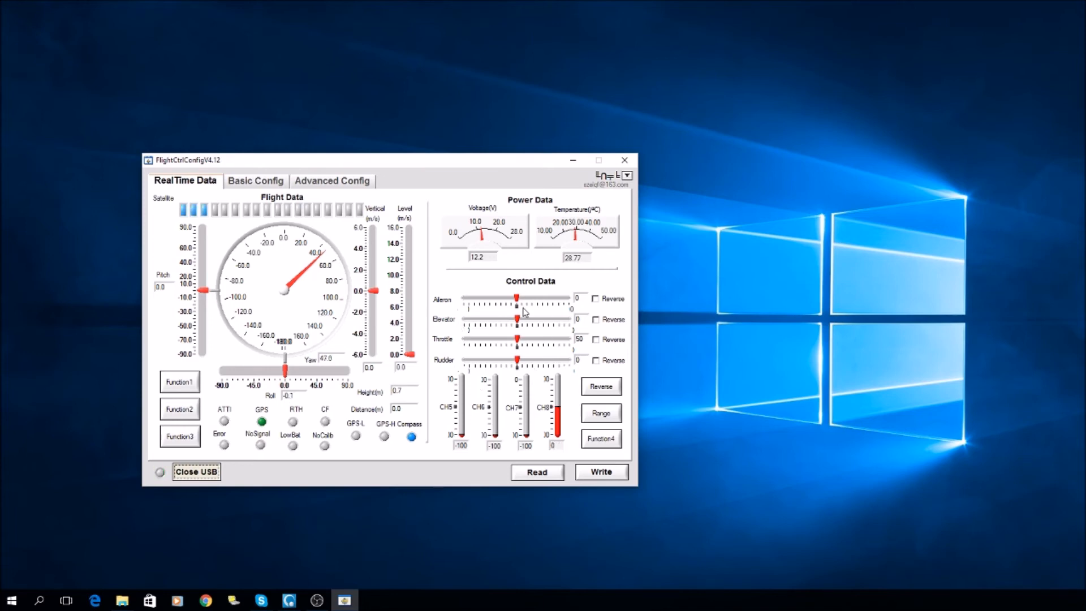
Step: Review the Basic and Advanced Config tabs, return to RealTime Data, and close USB
left_click(255, 181)
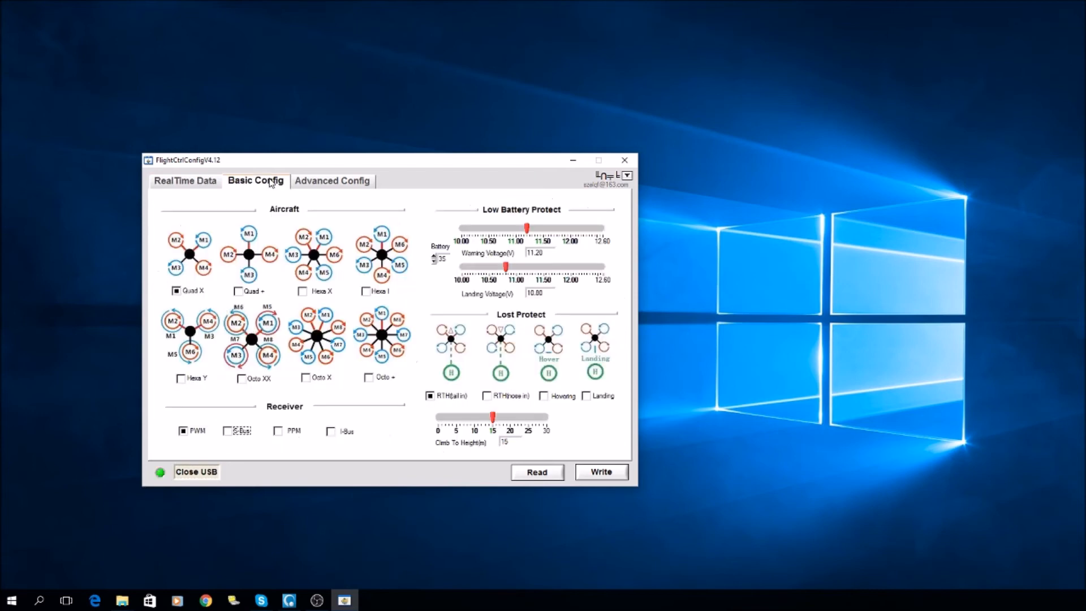
left_click(333, 180)
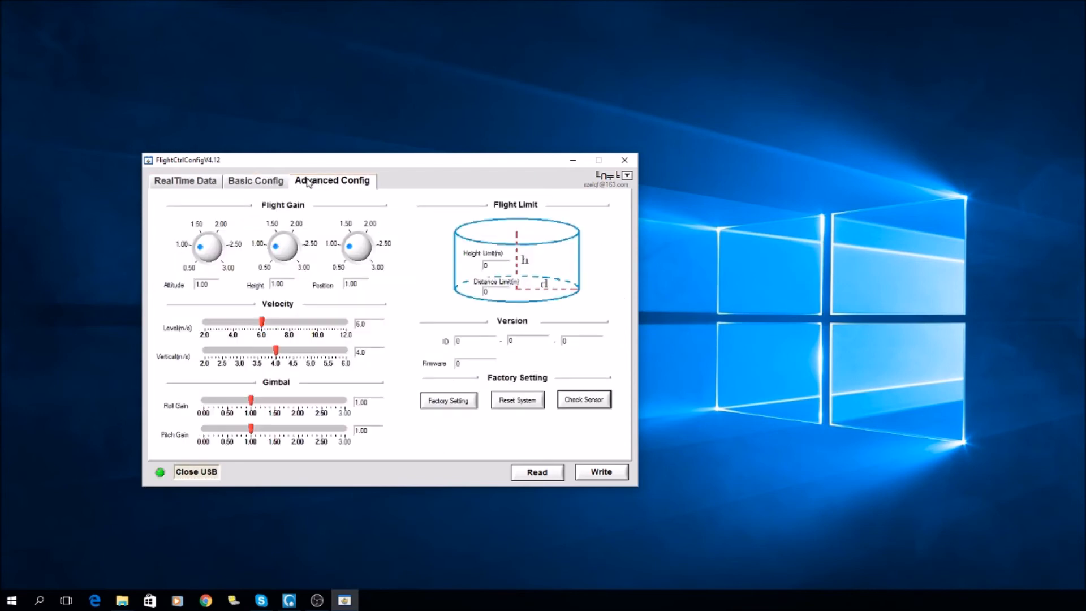
left_click(185, 181)
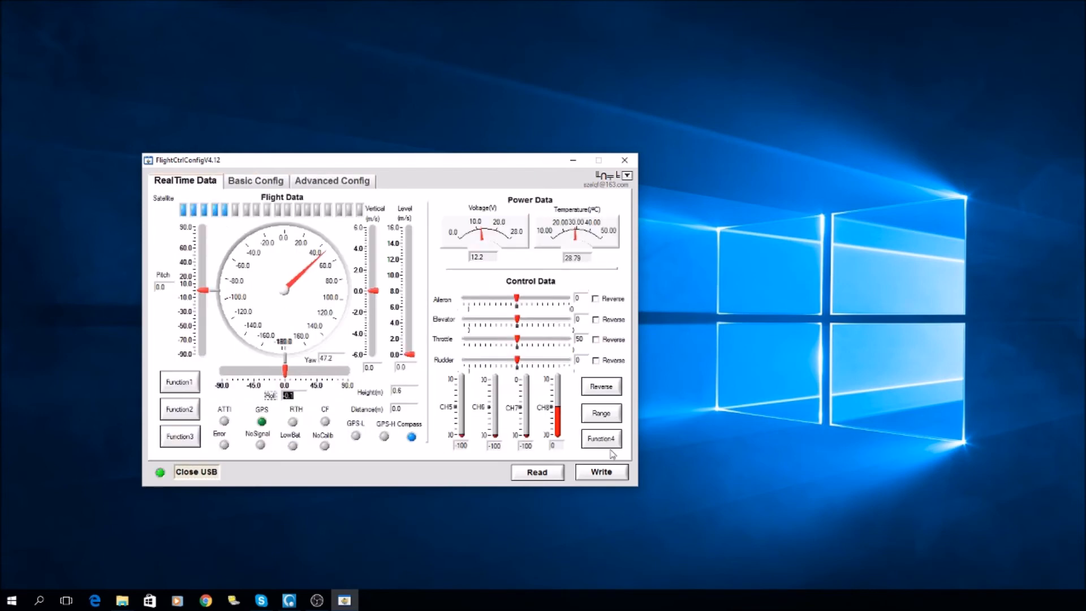
left_click(196, 472)
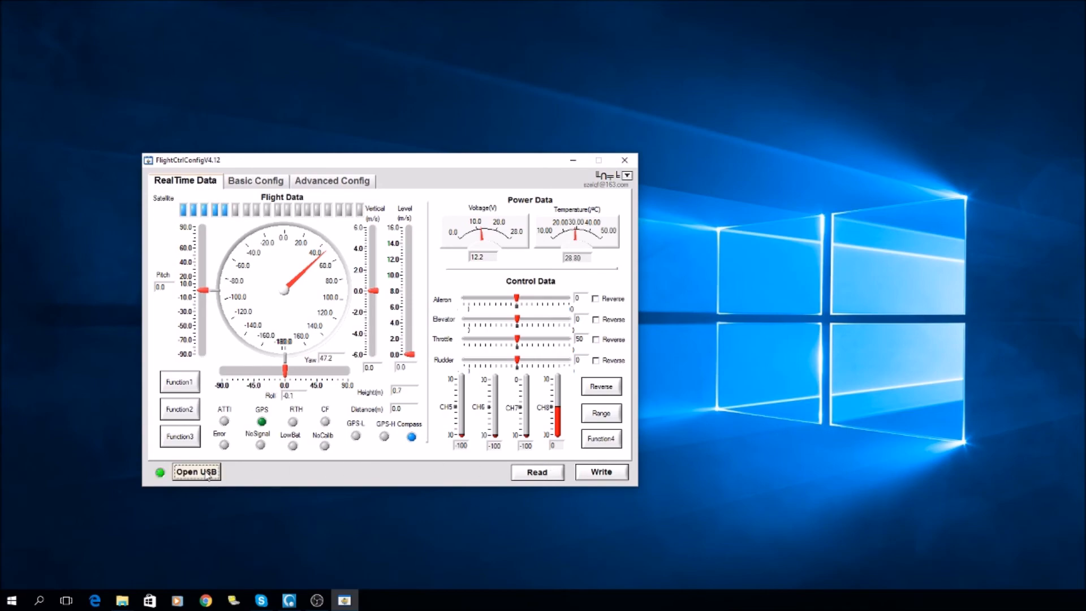